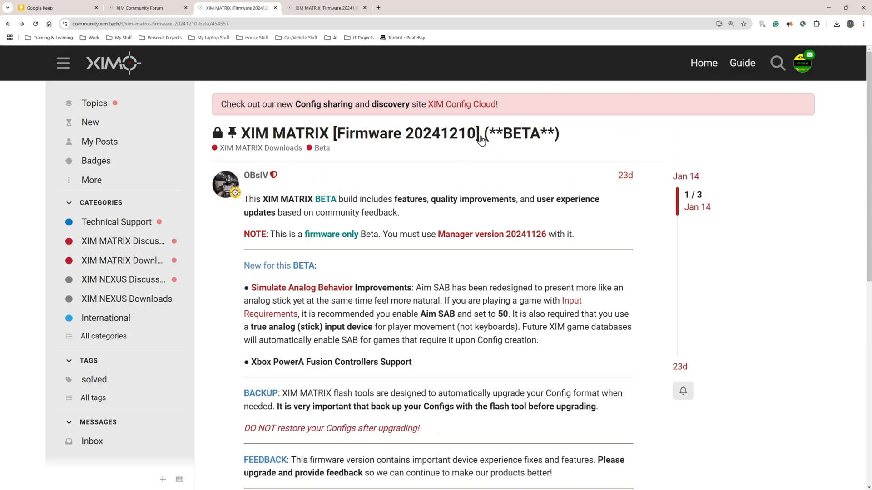
{"action": "mouse_move", "coordinate": [474, 136]}
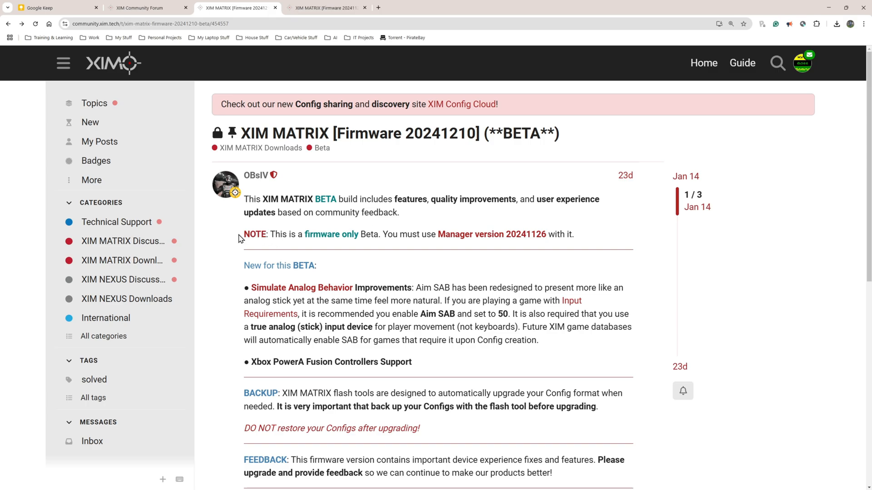
Highlight the firmware-only note and required Manager 20241126, then scroll to the download links
{"action": "left_click_drag", "start_coordinate": [243, 234], "coordinate": [399, 234]}
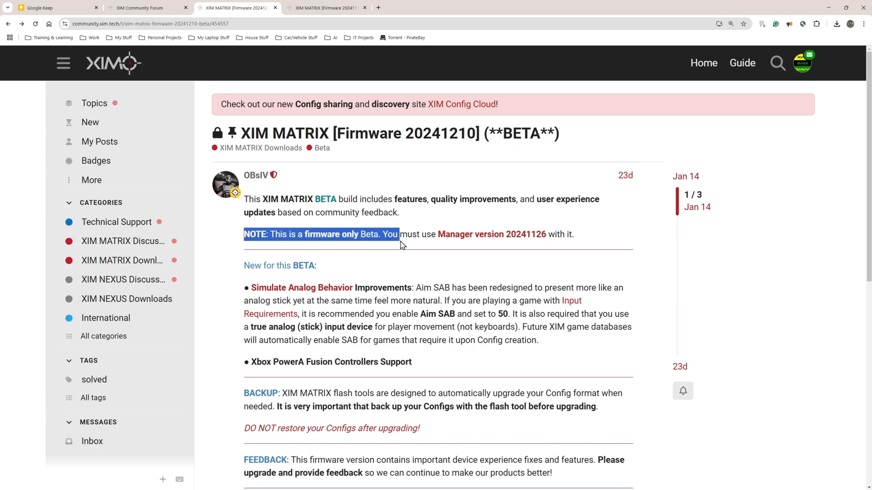
{"action": "left_click_drag", "start_coordinate": [401, 234], "coordinate": [507, 235]}
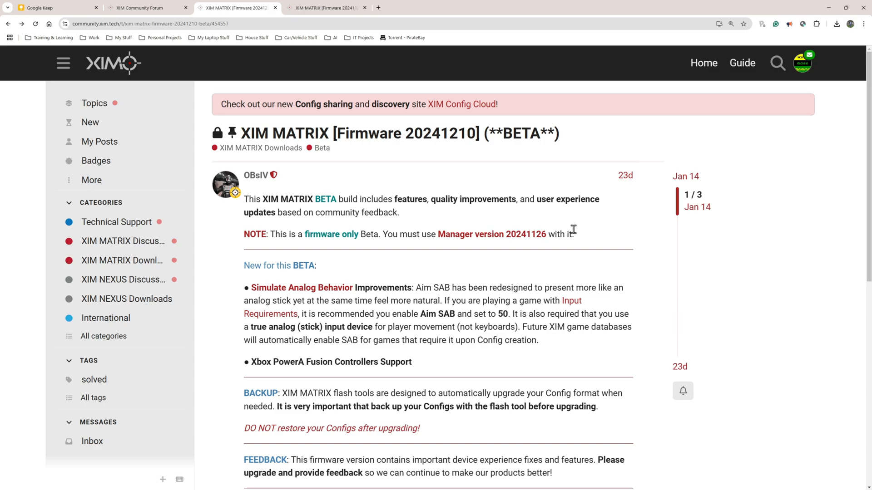
{"action": "mouse_move", "coordinate": [570, 230]}
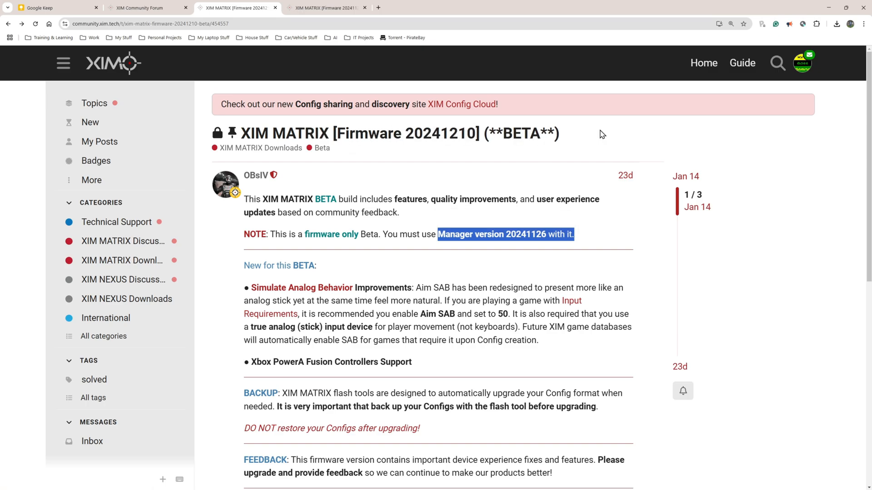
{"action": "scroll", "scroll_direction": "down", "scroll_amount": 3}
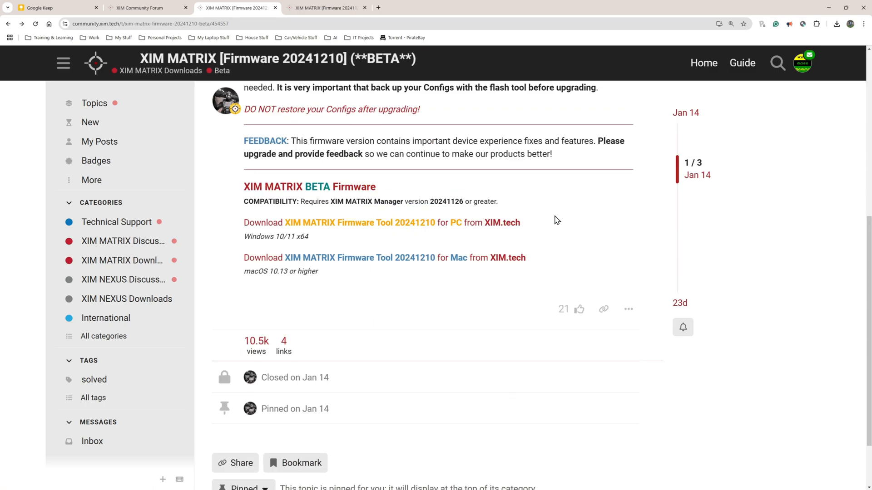
{"action": "mouse_move", "coordinate": [425, 262]}
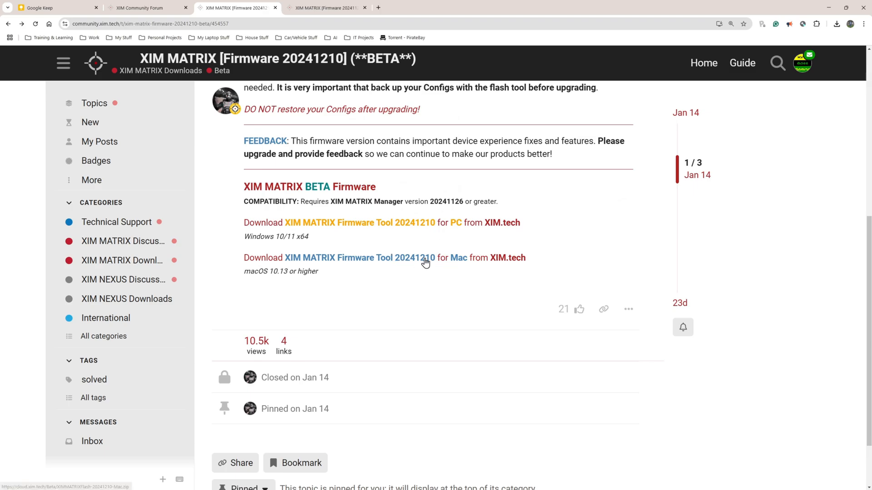
{"action": "mouse_move", "coordinate": [471, 224]}
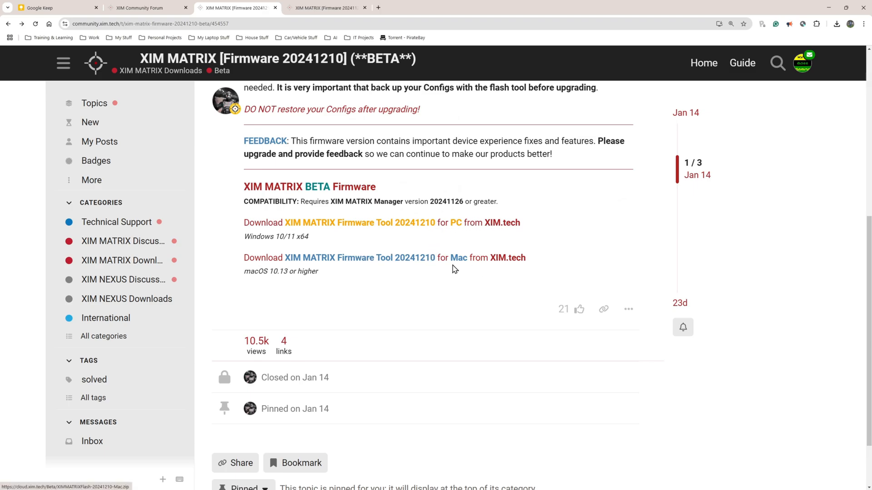
{"action": "scroll", "scroll_direction": "down", "scroll_amount": 3}
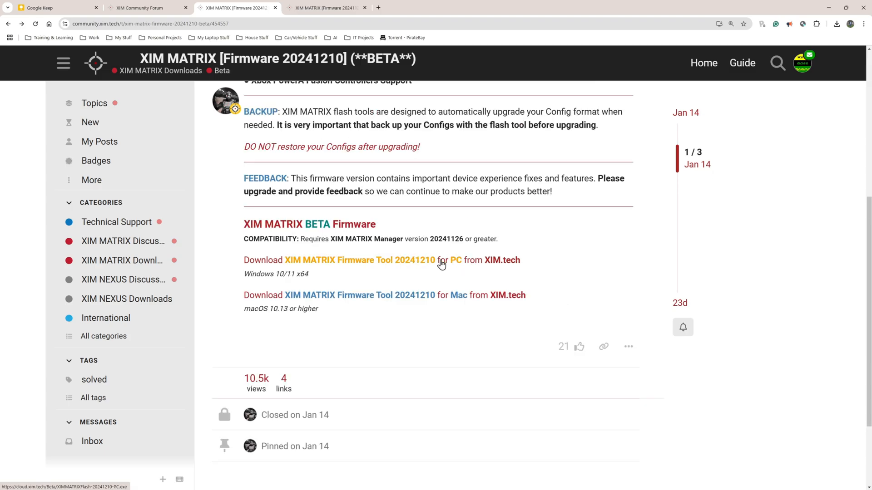
{"action": "mouse_move", "coordinate": [411, 264]}
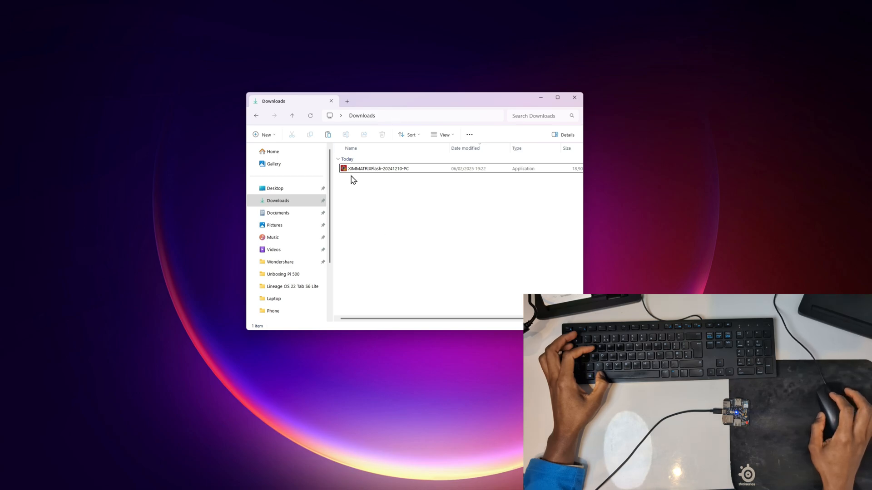
{"action": "mouse_move", "coordinate": [373, 168]}
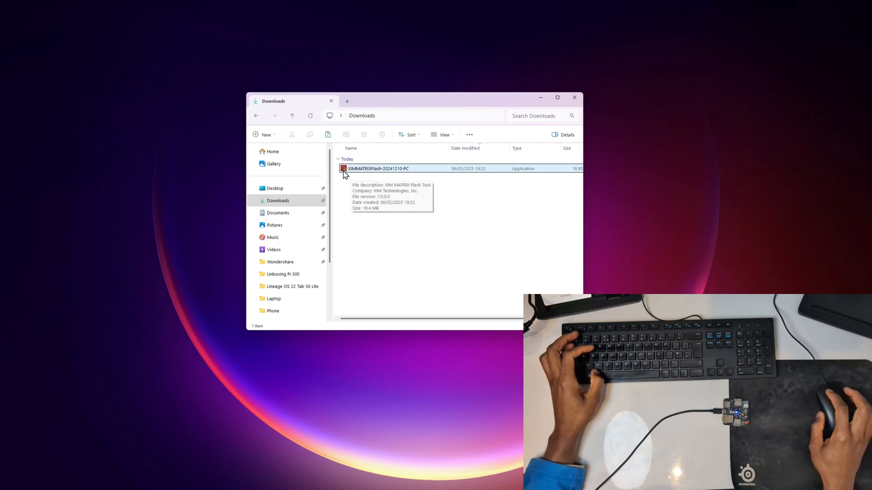
Launch XIMMATRIXFlash-20241210-PC from the Downloads folder
{"action": "double_click", "coordinate": [377, 169]}
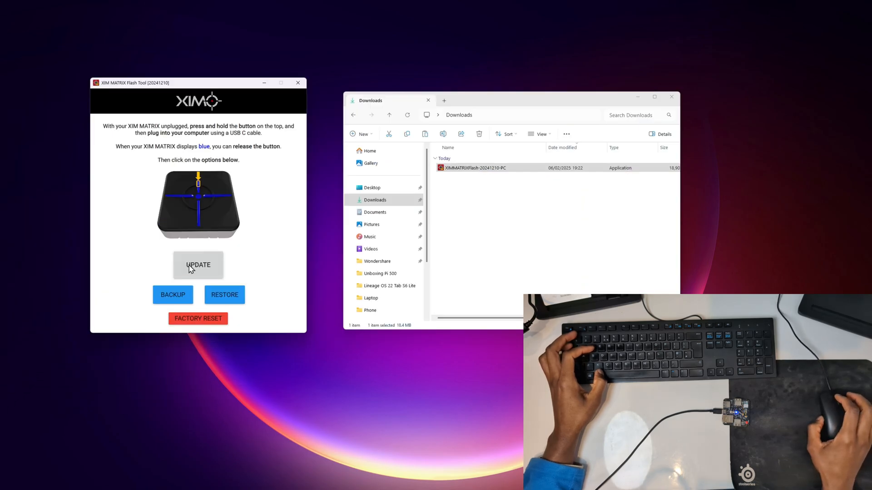
{"action": "mouse_move", "coordinate": [149, 299]}
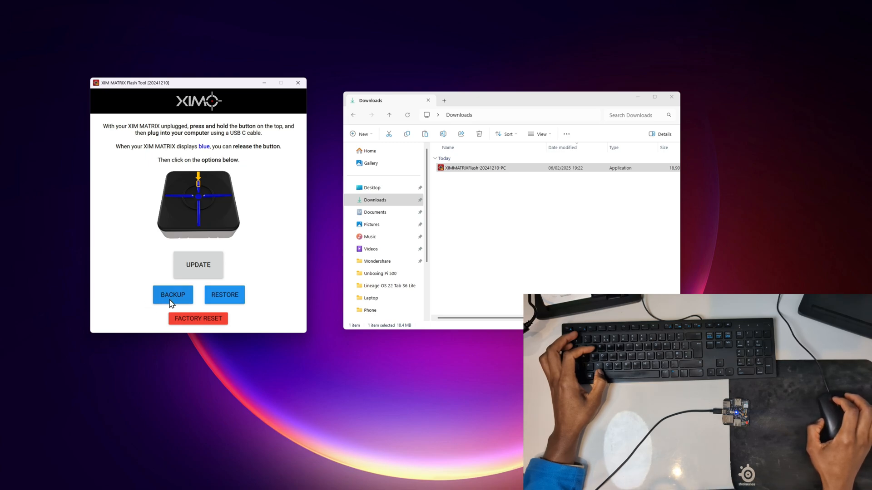
{"action": "mouse_move", "coordinate": [173, 310]}
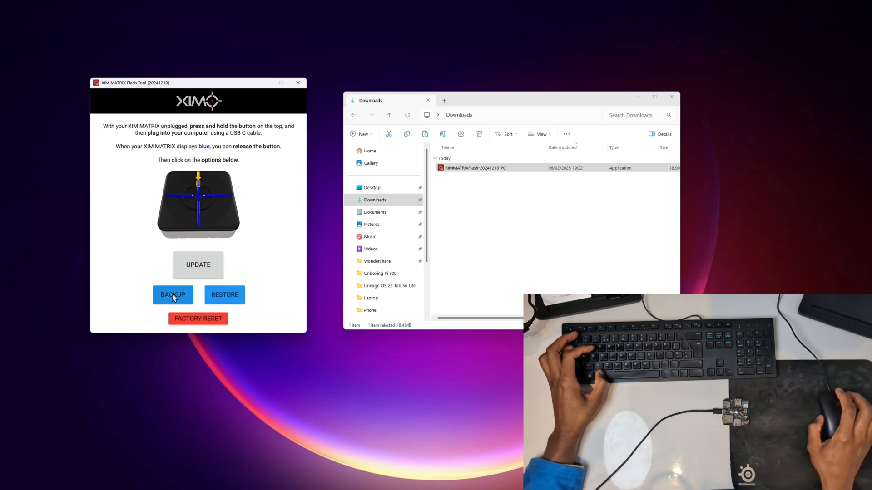
Start a config backup and name the file XIMMATRIXBackupv01 in Downloads
{"action": "left_click", "coordinate": [171, 295]}
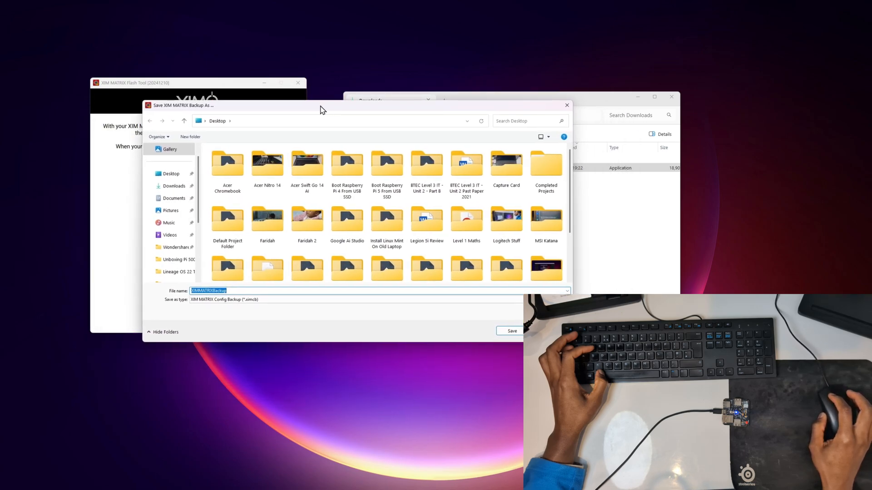
{"action": "left_click_drag", "start_coordinate": [320, 105], "coordinate": [312, 100]}
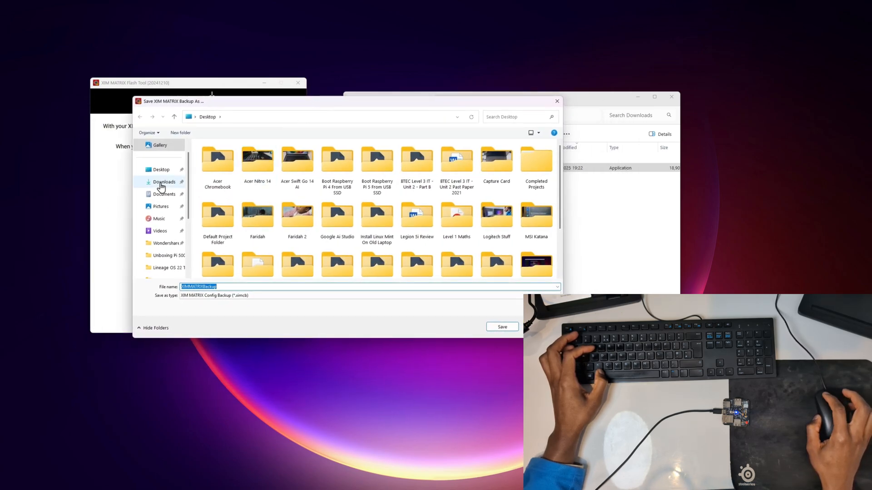
{"action": "left_click", "coordinate": [164, 182]}
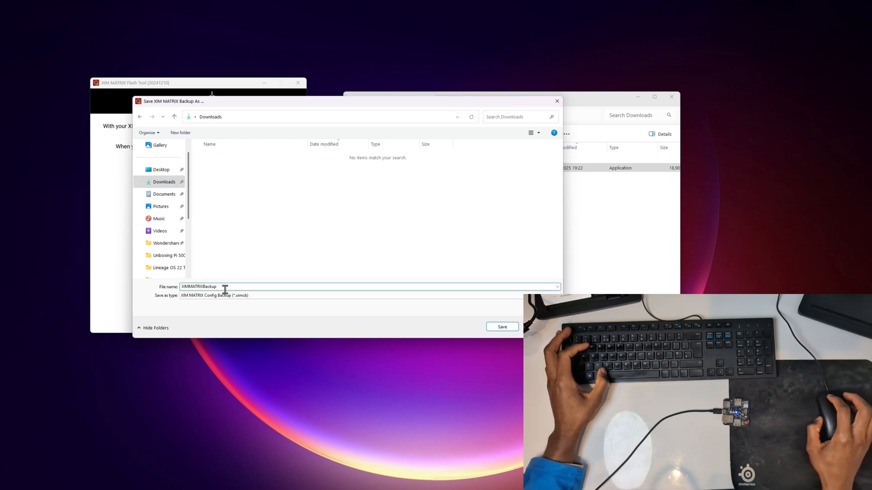
{"action": "type", "text": "v01"}
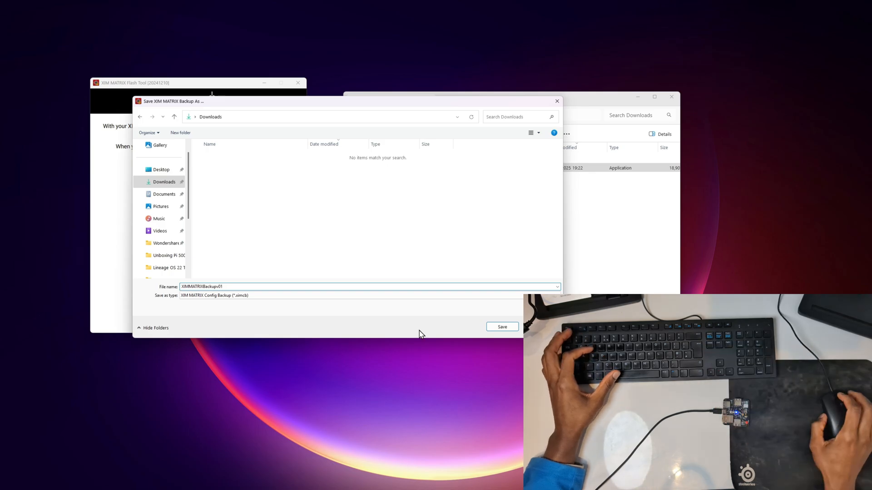
Save the backup file and dismiss the backup complete message
{"action": "left_click", "coordinate": [501, 326]}
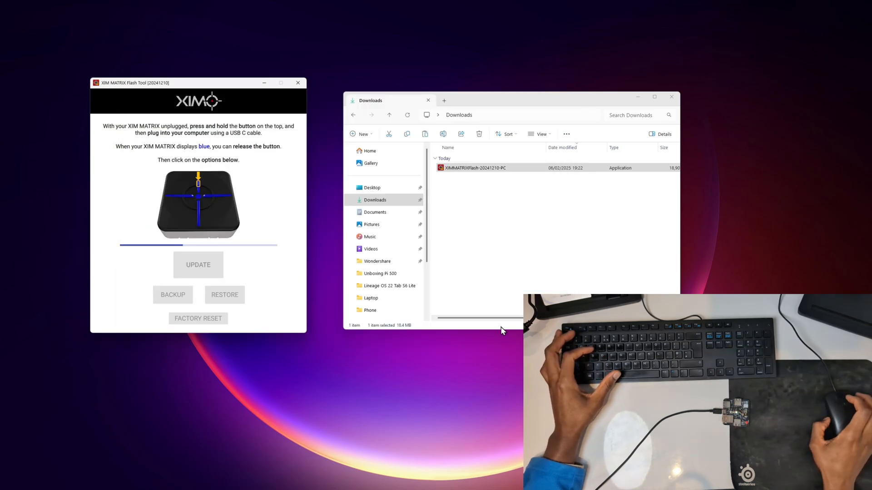
{"action": "left_click", "coordinate": [173, 295]}
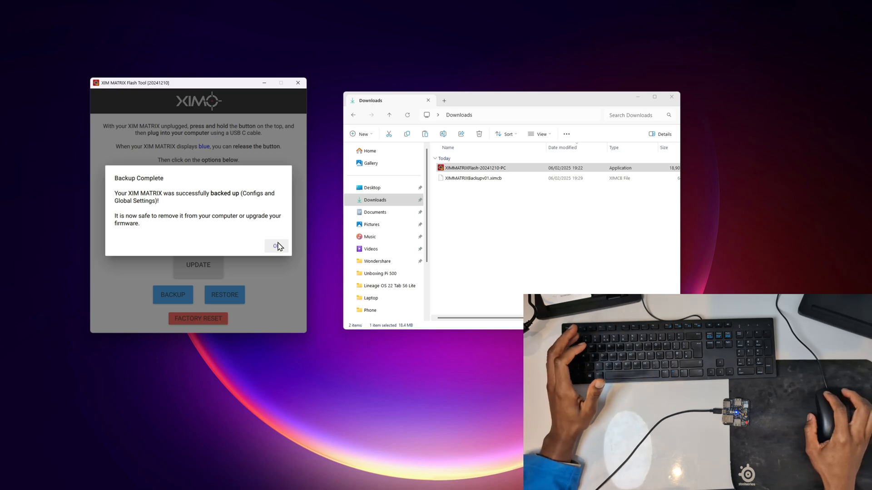
{"action": "left_click", "coordinate": [276, 245]}
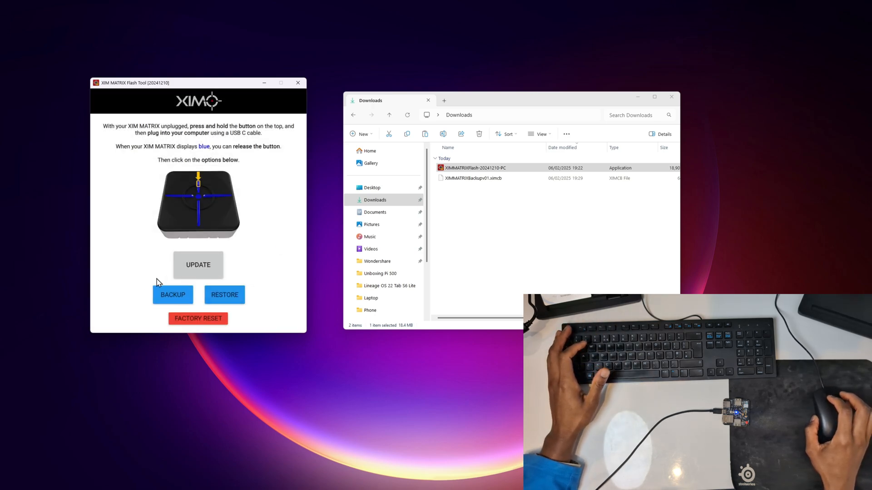
{"action": "mouse_move", "coordinate": [248, 298]}
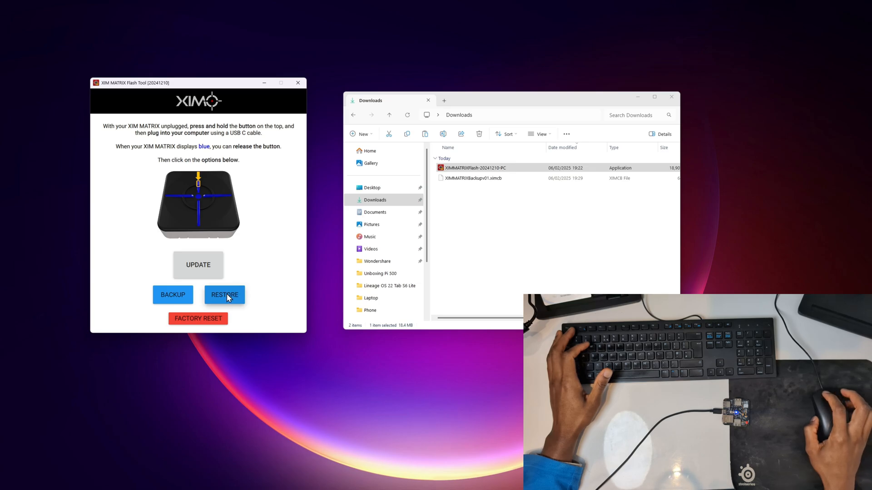
{"action": "left_click", "coordinate": [224, 295]}
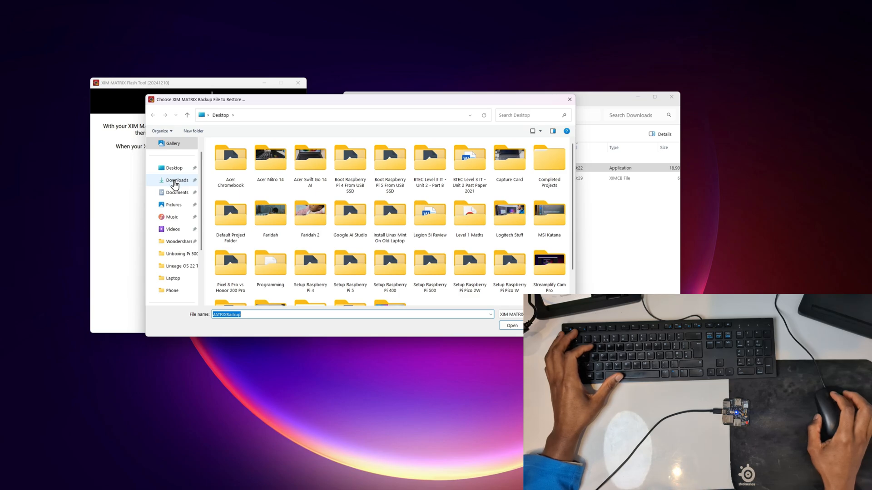
{"action": "left_click", "coordinate": [177, 180]}
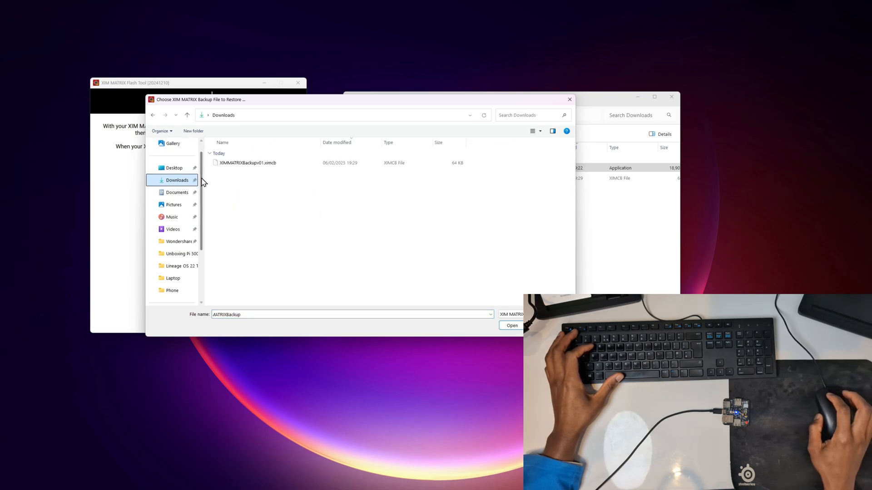
{"action": "left_click", "coordinate": [248, 163]}
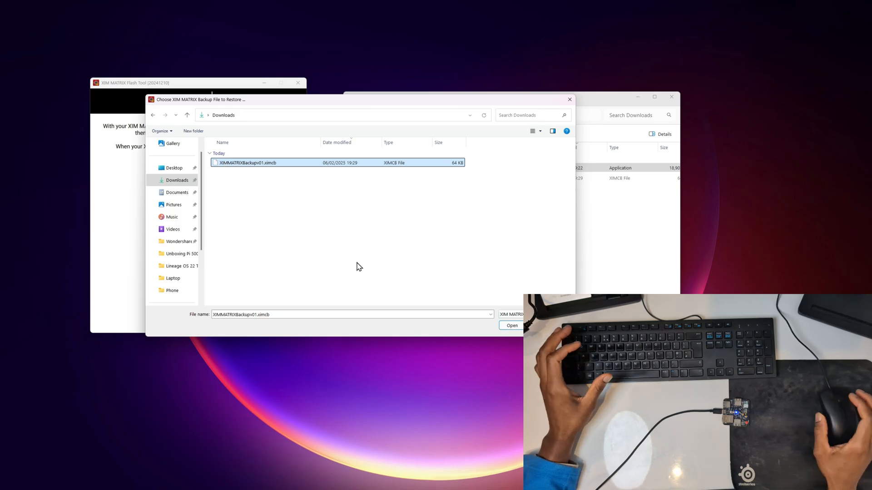
{"action": "mouse_move", "coordinate": [417, 273]}
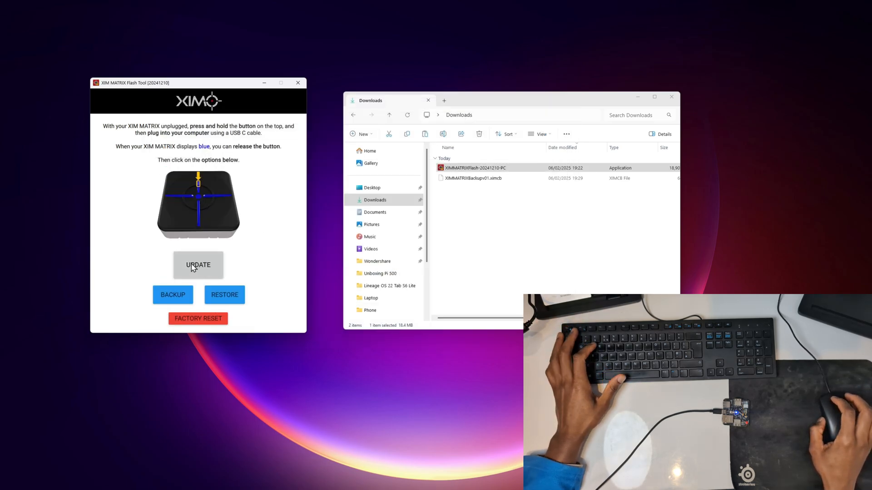
Start the firmware update and confirm upgrading from 20241003 to 20241210
{"action": "left_click", "coordinate": [198, 265]}
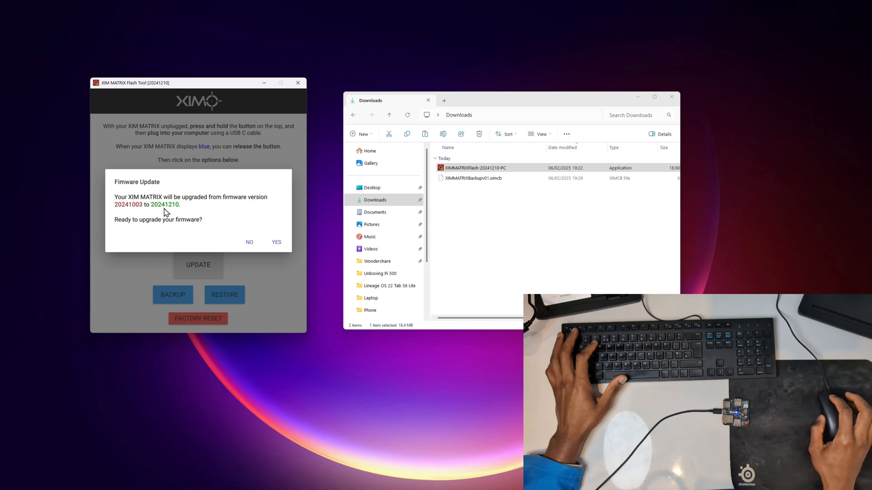
{"action": "mouse_move", "coordinate": [156, 208]}
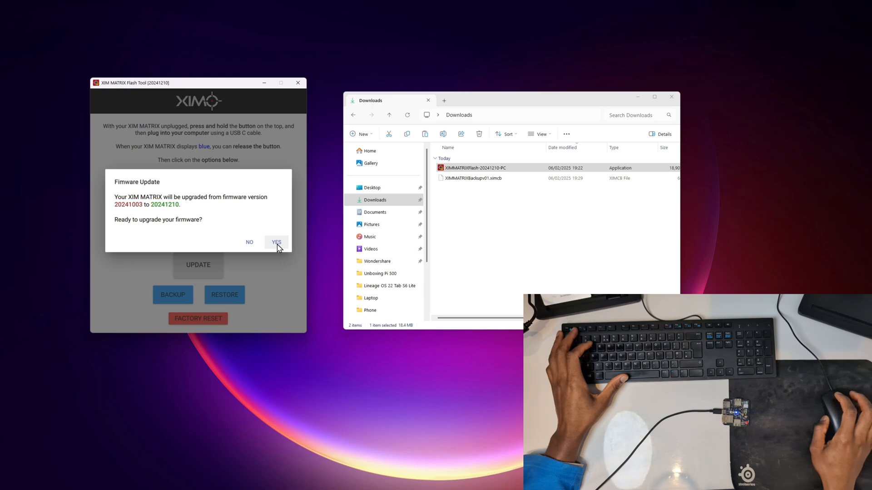
{"action": "left_click", "coordinate": [277, 243]}
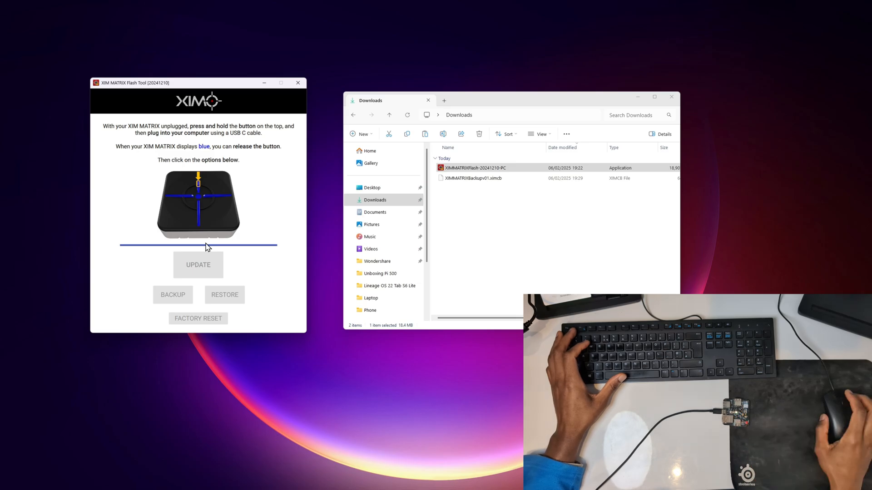
{"action": "mouse_move", "coordinate": [161, 165]}
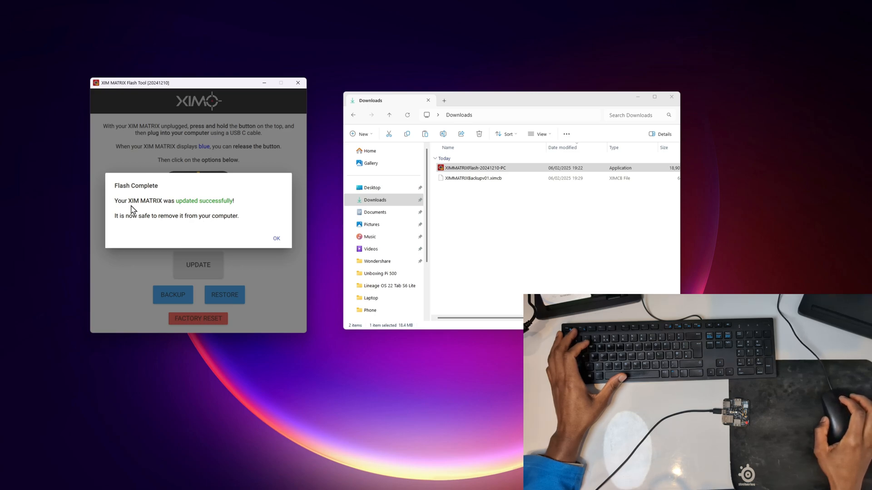
{"action": "mouse_move", "coordinate": [218, 207]}
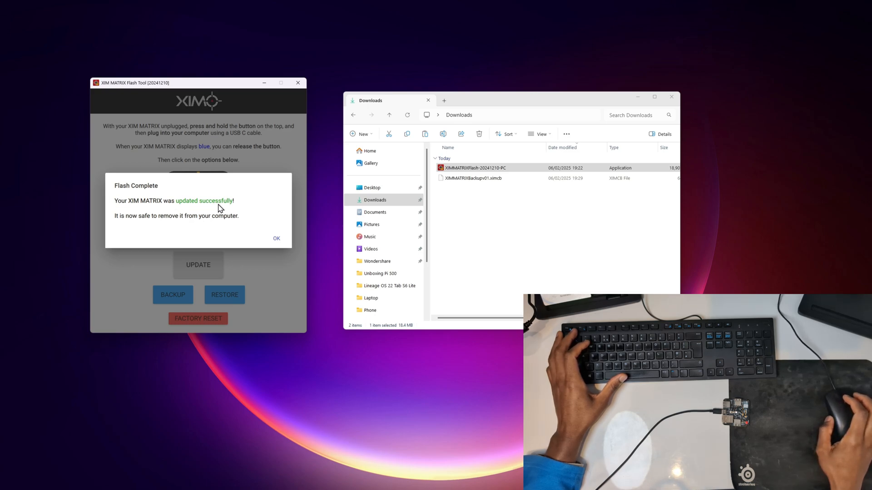
{"action": "mouse_move", "coordinate": [246, 226]}
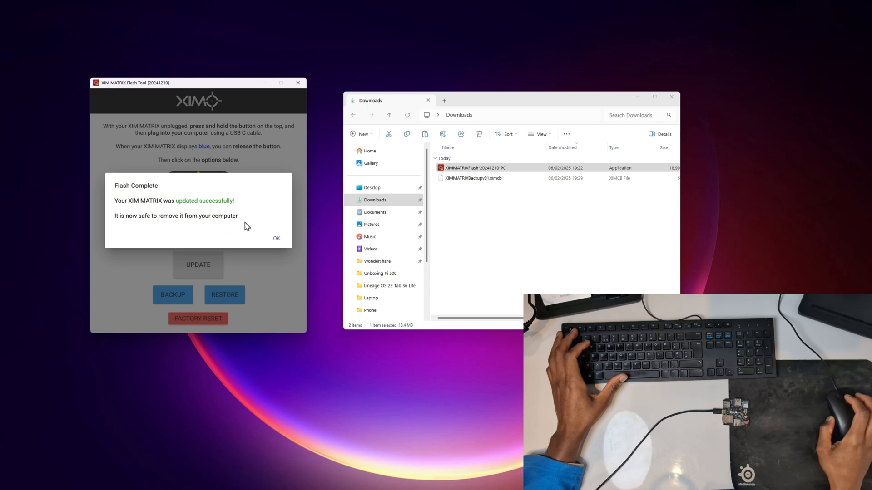